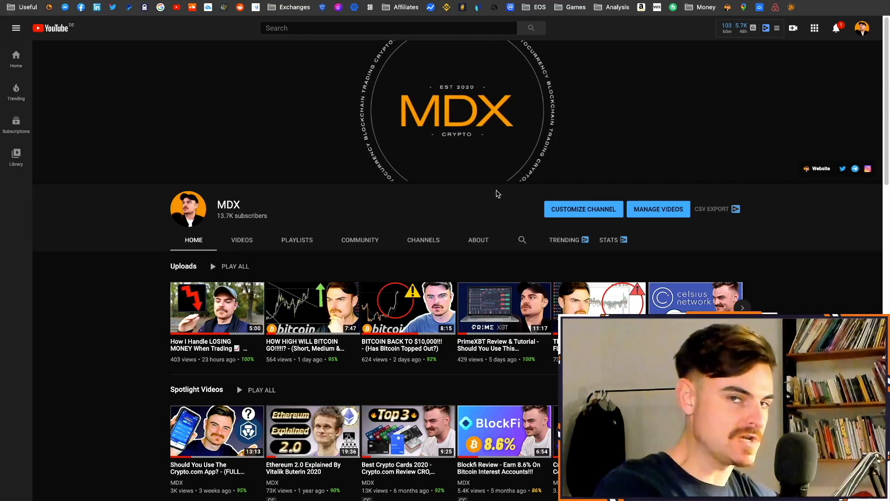
{"action": "mouse_move", "coordinate": [409, 264]}
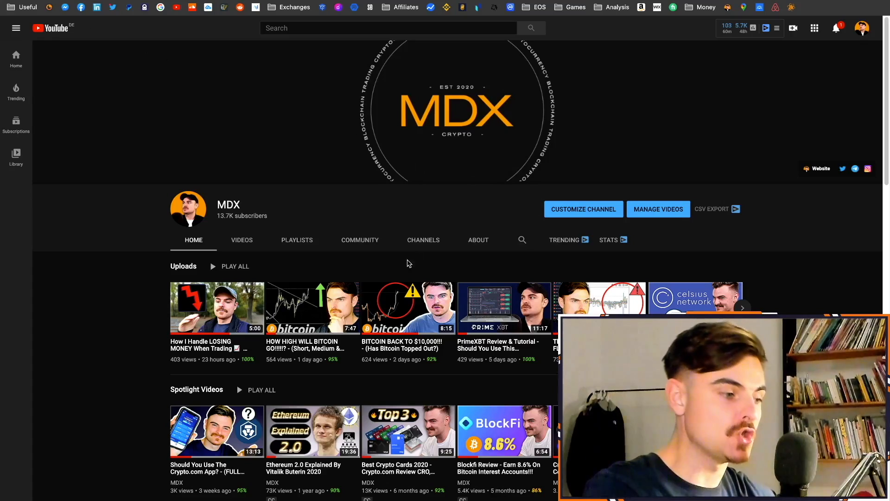
- Play the MDX channel's 'HOW HIGH WILL BITCOIN GO' video from the Uploads row
{"action": "left_click", "coordinate": [311, 307]}
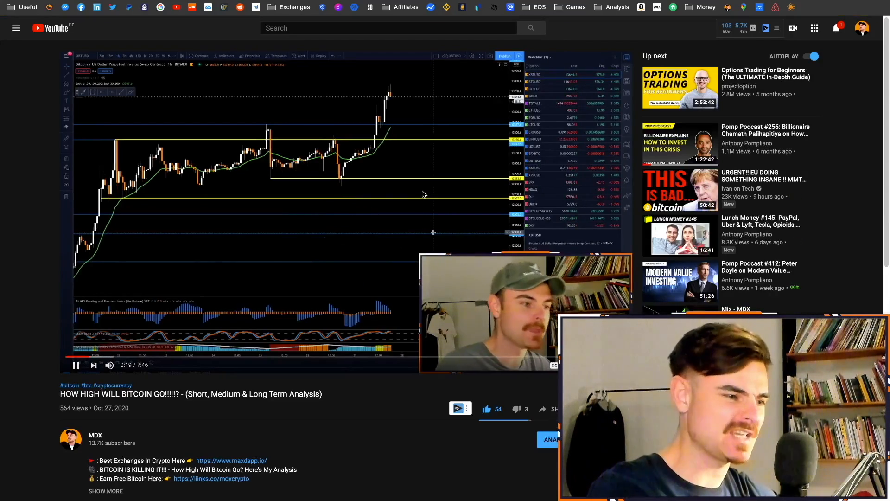
{"action": "mouse_move", "coordinate": [400, 378]}
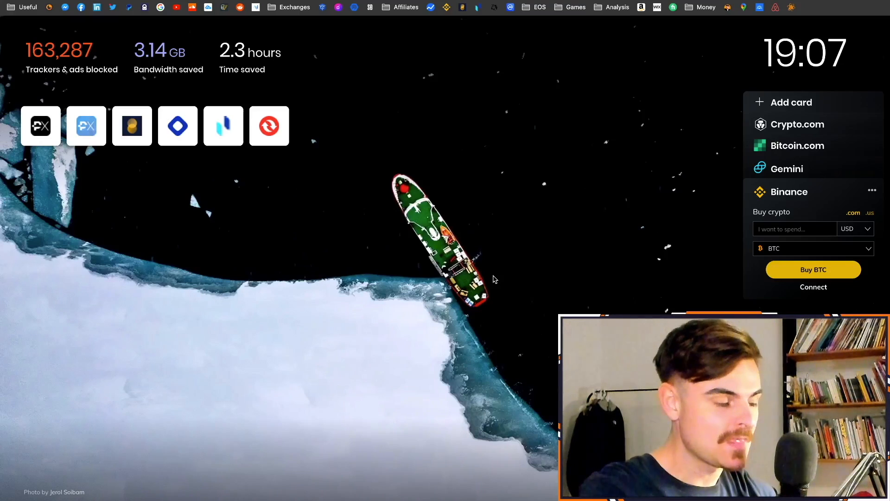
{"action": "mouse_move", "coordinate": [525, 284]}
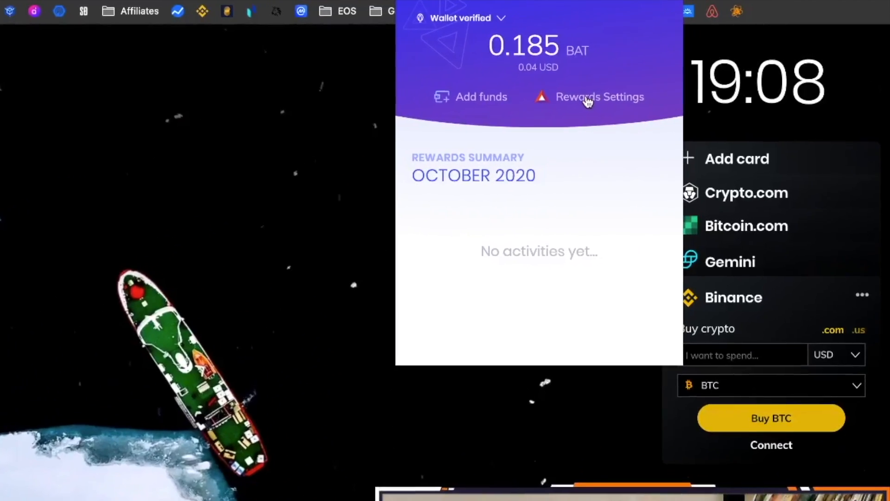
- Go from the Rewards panel to the full Rewards settings page showing Ads earnings
{"action": "left_click", "coordinate": [599, 98]}
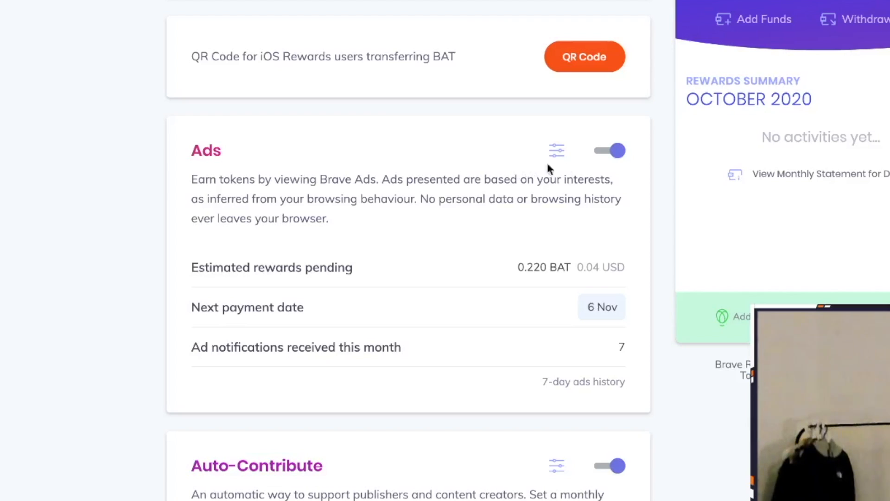
- Set the maximum number of Brave ads displayed to 5 ads per hour
{"action": "left_click", "coordinate": [556, 151]}
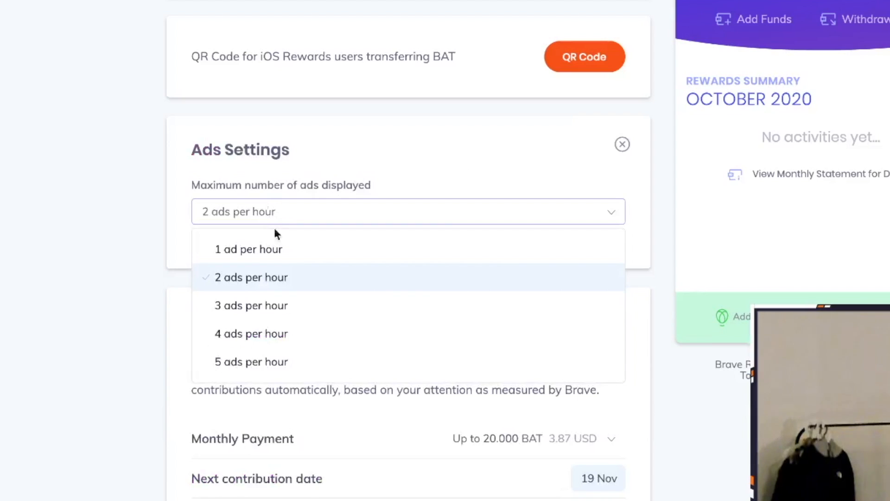
{"action": "left_click", "coordinate": [252, 361]}
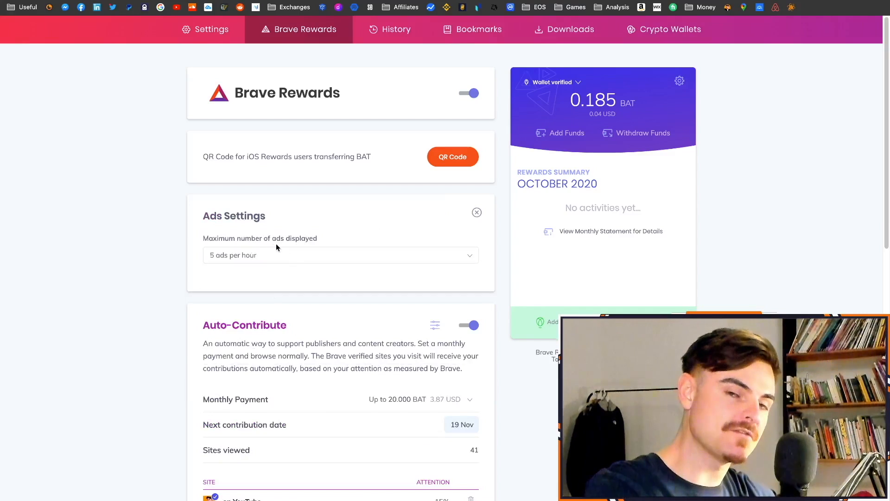
{"action": "mouse_move", "coordinate": [377, 235]}
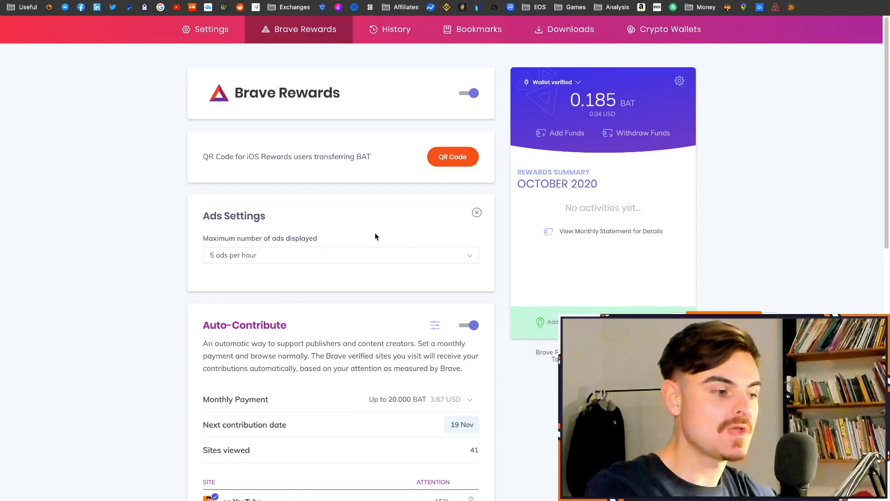
{"action": "mouse_move", "coordinate": [378, 228]}
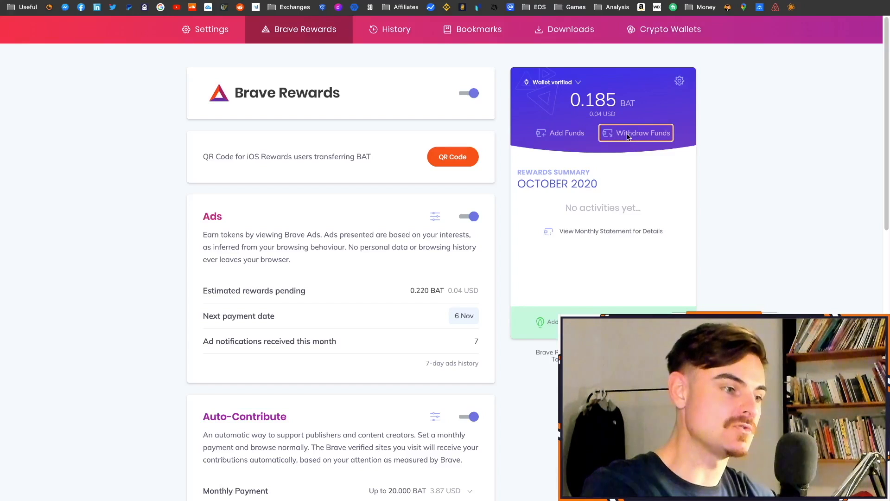
{"action": "left_click", "coordinate": [635, 134]}
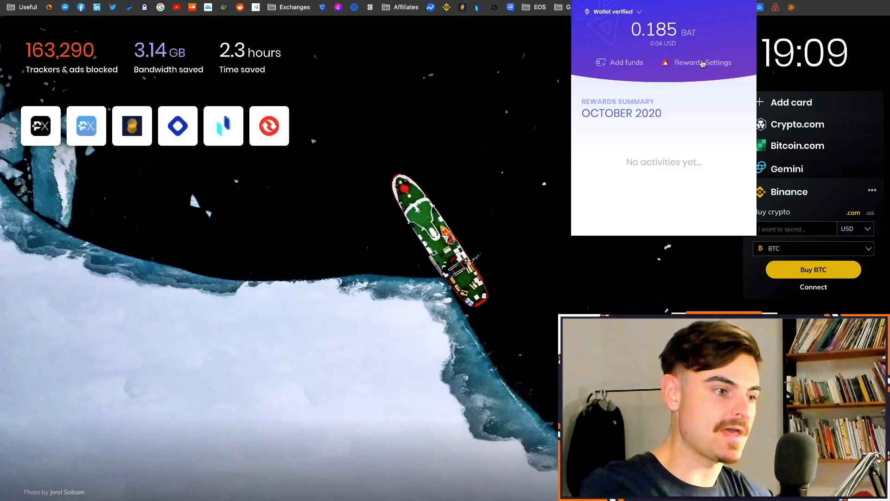
- Dismiss the Rewards popup so the Binance exchange card is visible on the new tab page
{"action": "left_click", "coordinate": [718, 62]}
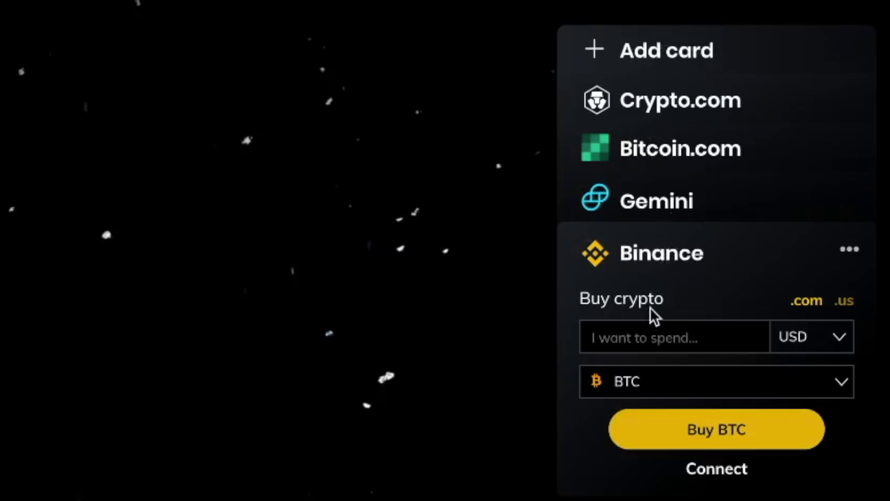
{"action": "mouse_move", "coordinate": [665, 56]}
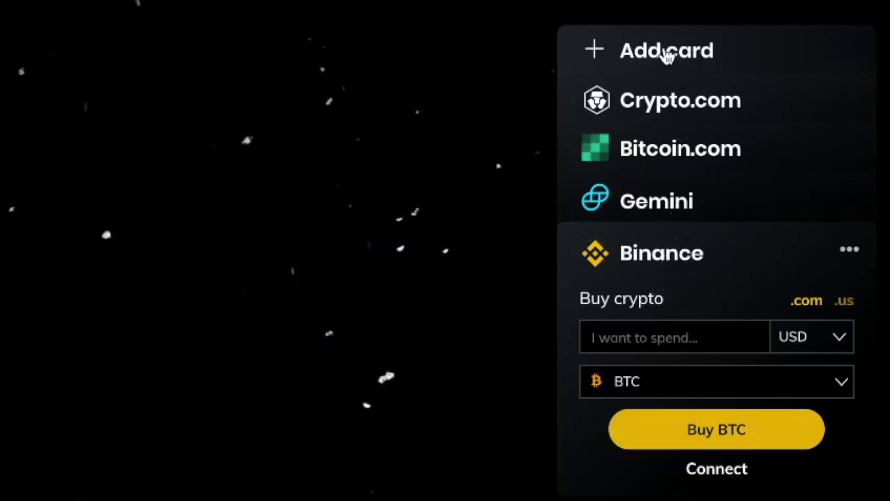
{"action": "mouse_move", "coordinate": [666, 86]}
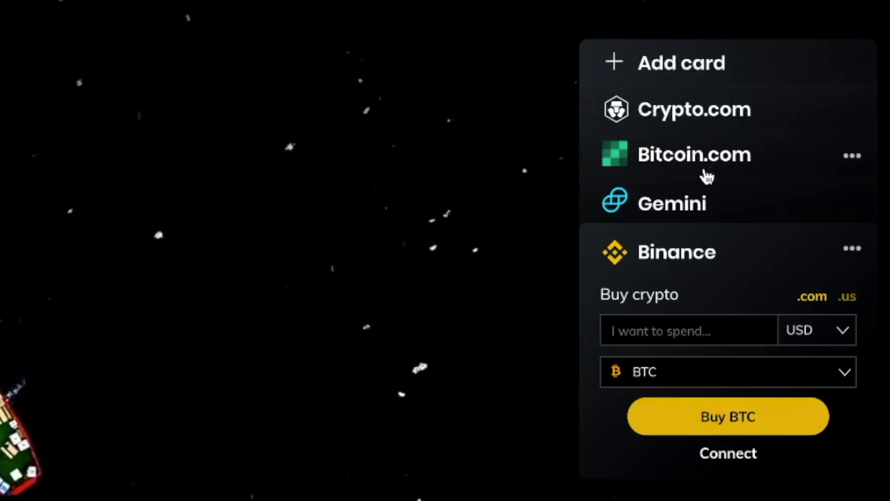
{"action": "mouse_move", "coordinate": [678, 134]}
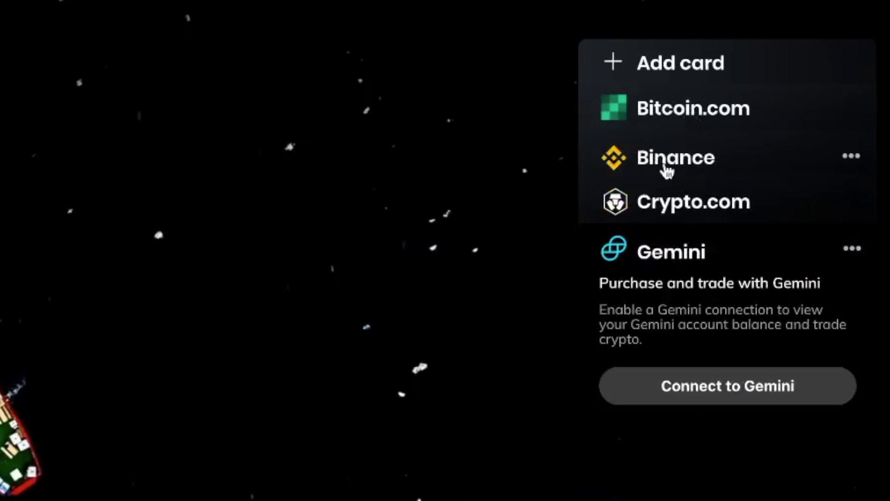
{"action": "mouse_move", "coordinate": [679, 204]}
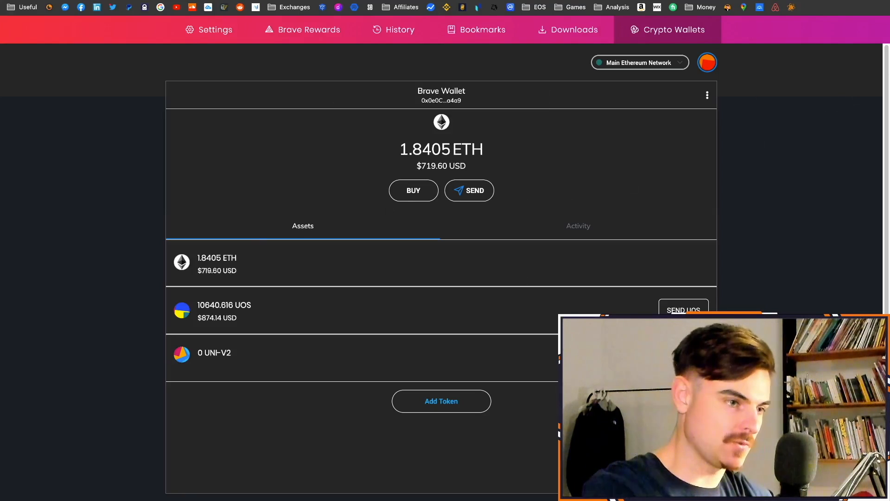
- Close the Crypto Wallets page to return toward the new tab page
{"action": "left_click", "coordinate": [888, 8]}
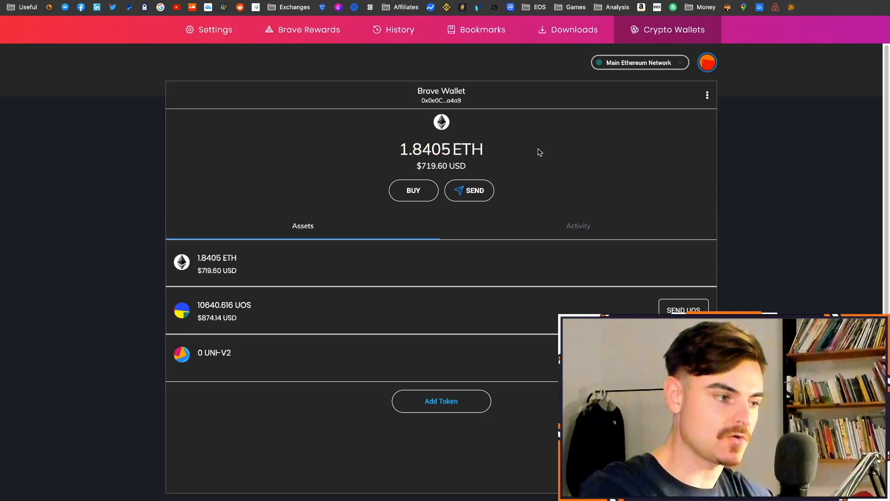
{"action": "mouse_move", "coordinate": [237, 300]}
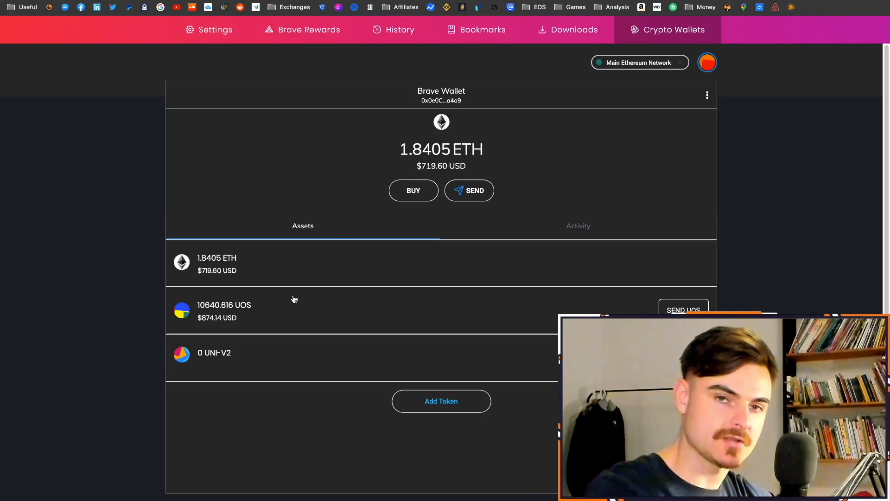
{"action": "mouse_move", "coordinate": [502, 156]}
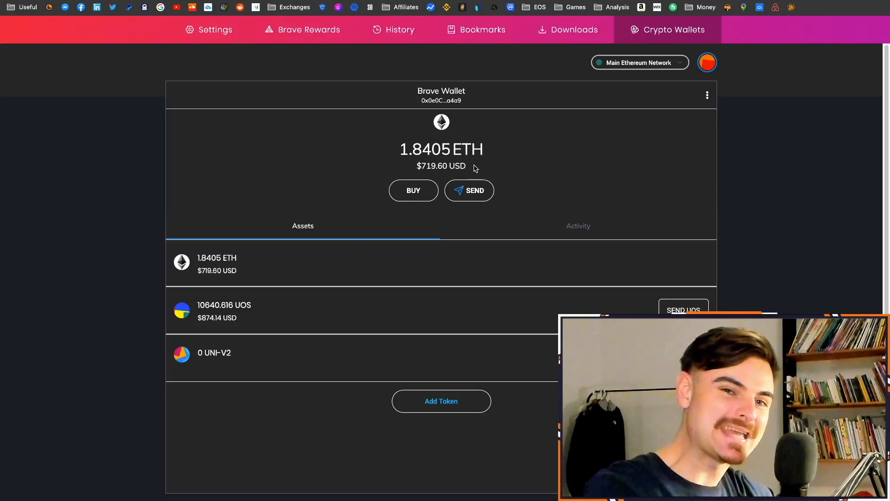
{"action": "mouse_move", "coordinate": [475, 168]}
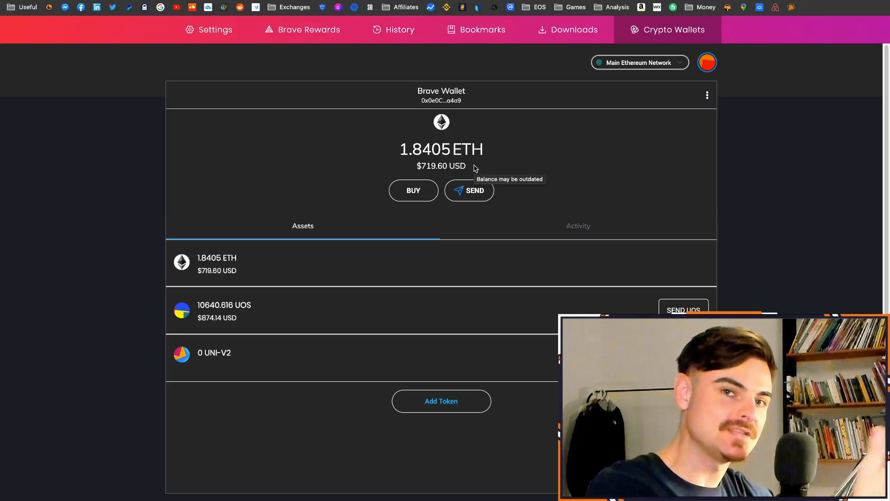
{"action": "mouse_move", "coordinate": [522, 192]}
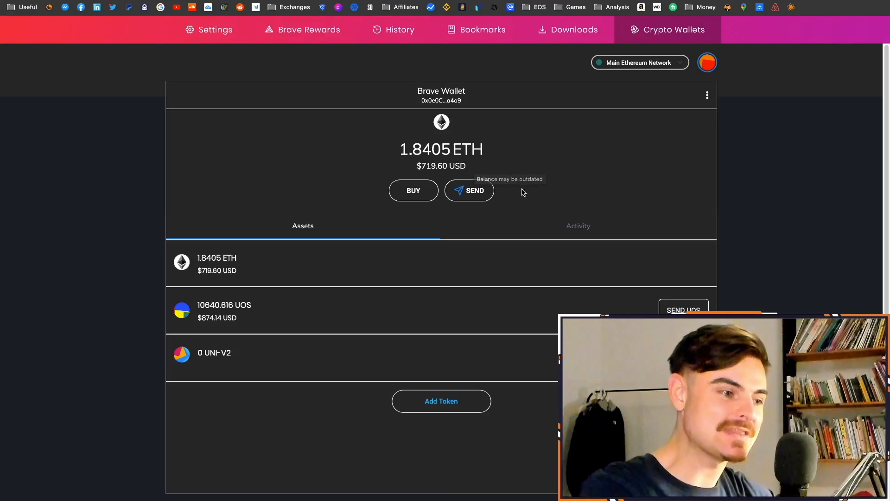
{"action": "mouse_move", "coordinate": [616, 161]}
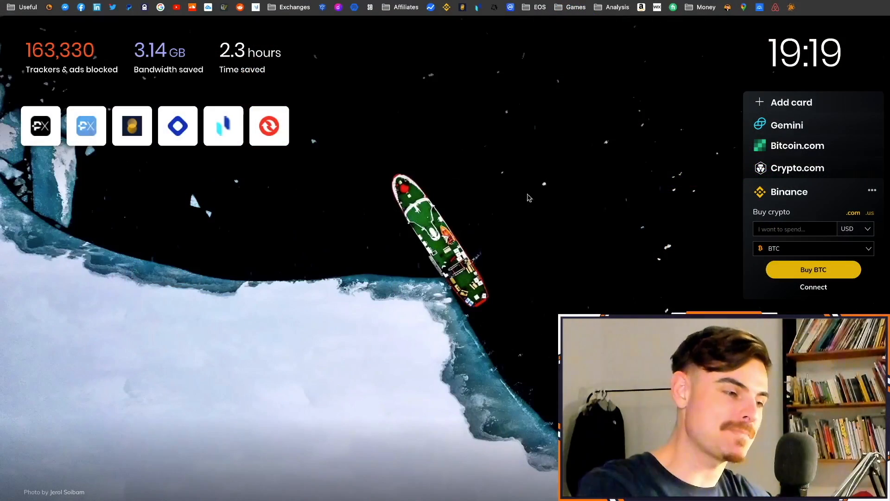
{"action": "mouse_move", "coordinate": [588, 252]}
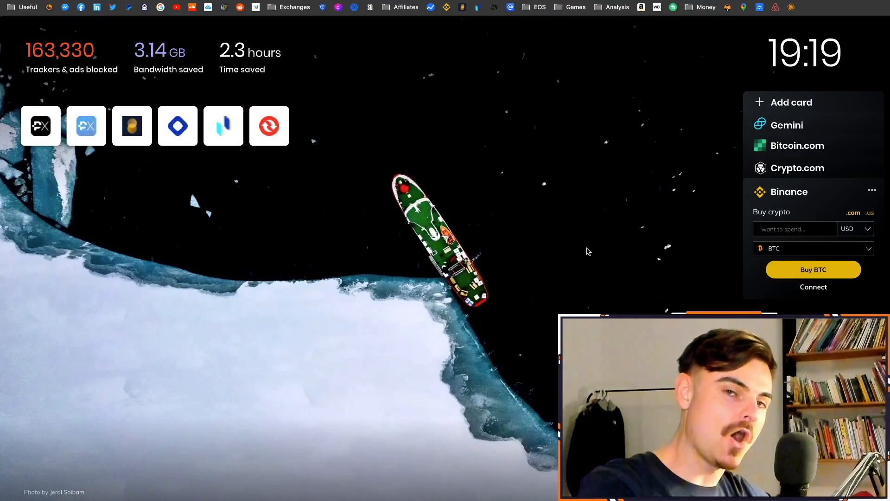